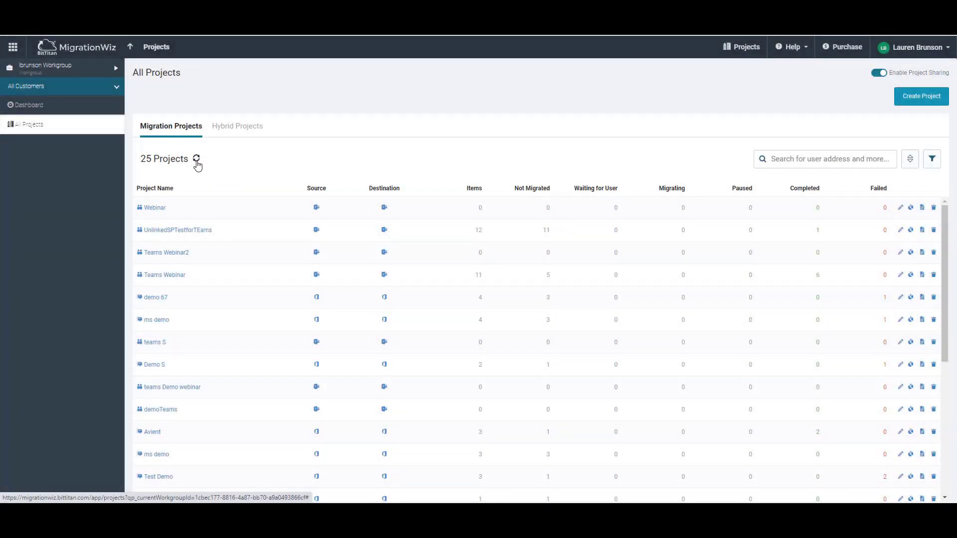
mouse_move(196, 159)
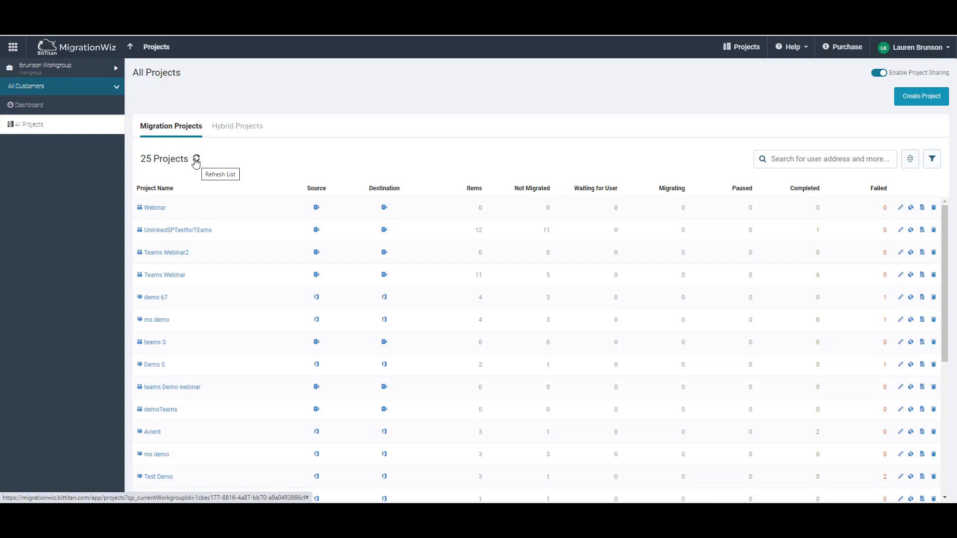
mouse_move(179, 169)
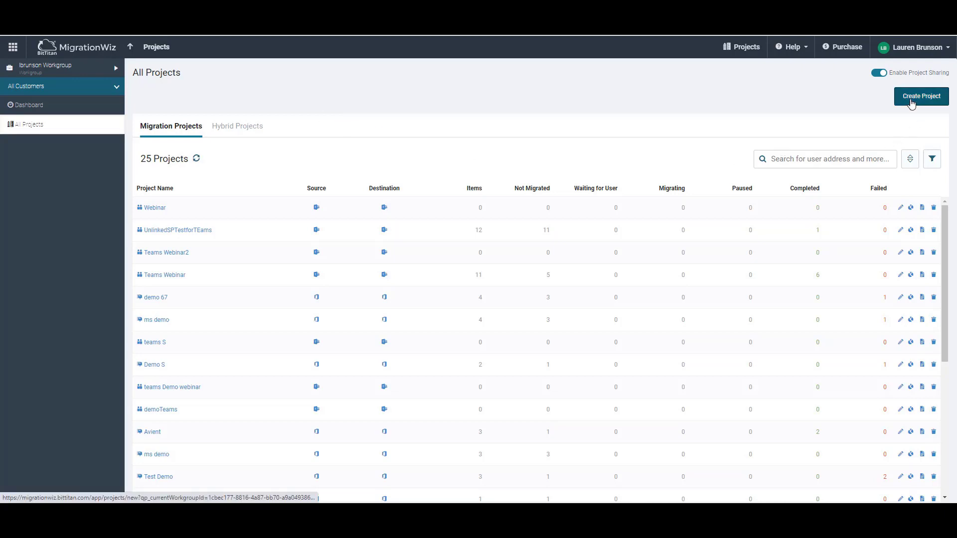
Create a Collaboration project called 'teams Project' assigned to customer Super Hero Corp.
click(920, 96)
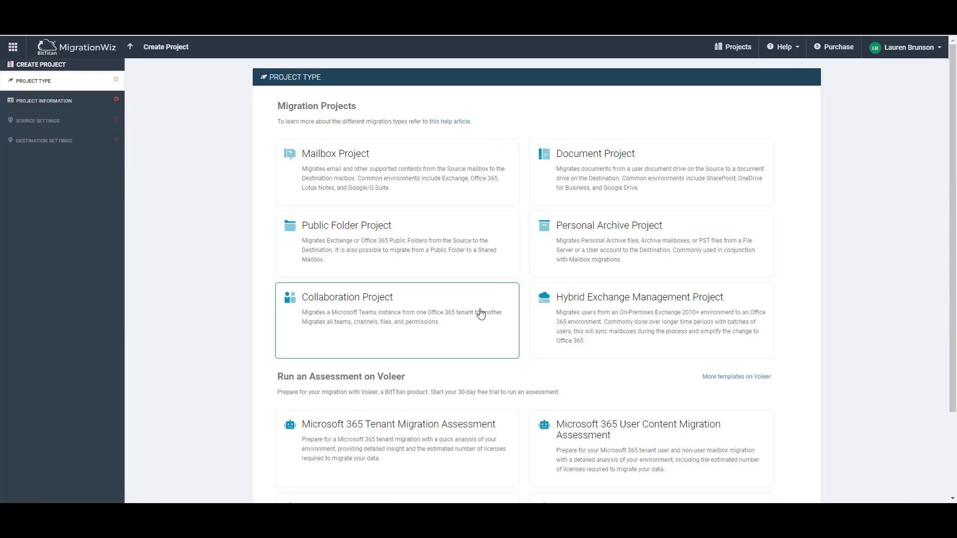
click(397, 321)
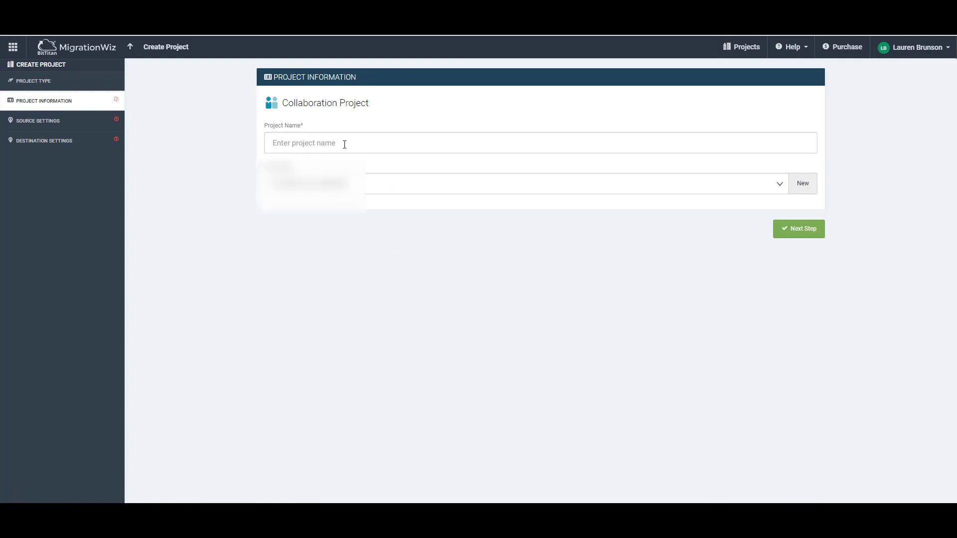
text(teams Project)
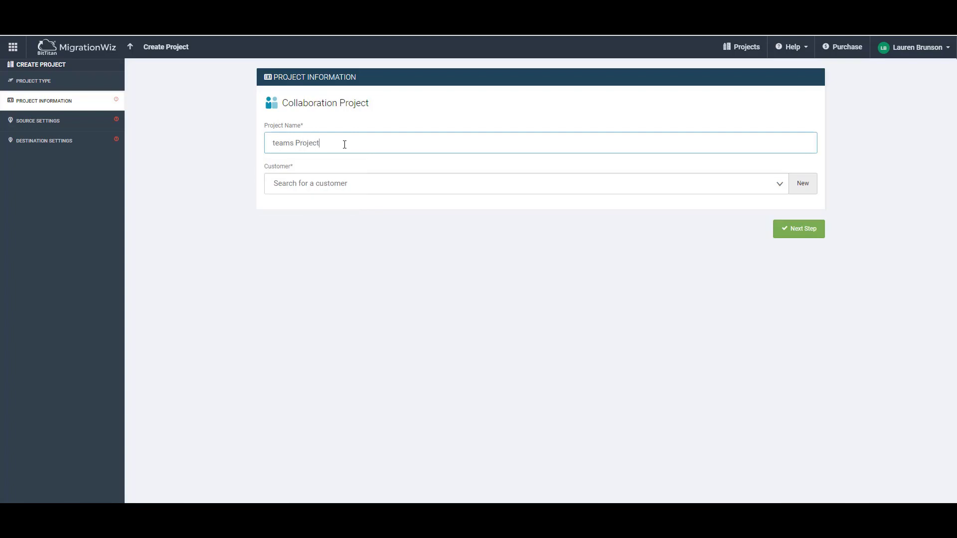
click(524, 183)
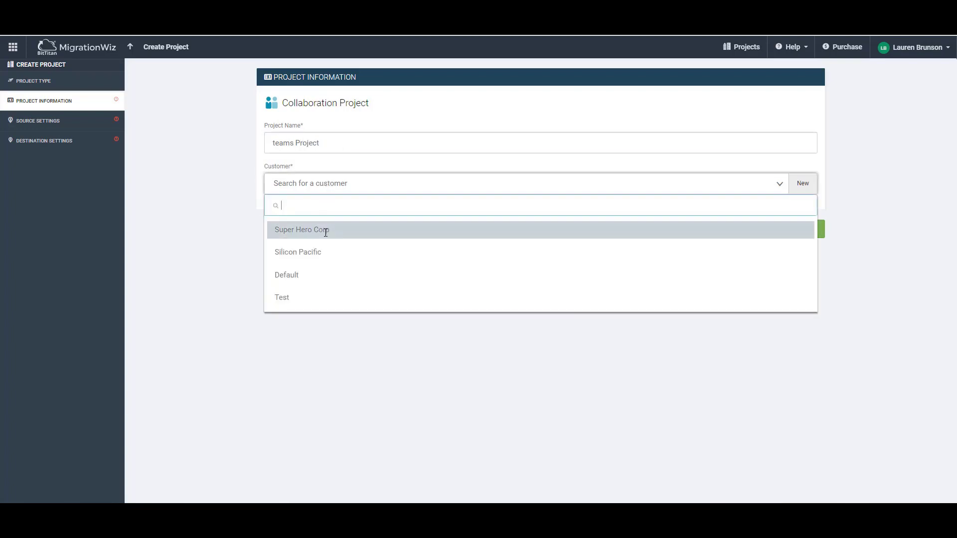
click(302, 229)
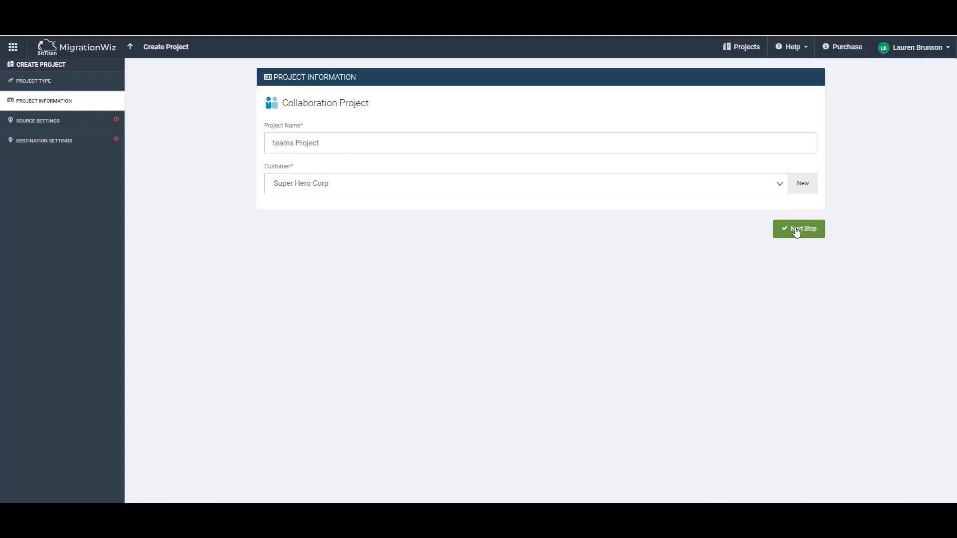
Choose [Microsoft Teams (Source)] Teams SourceWebinar as the project's source endpoint.
click(799, 228)
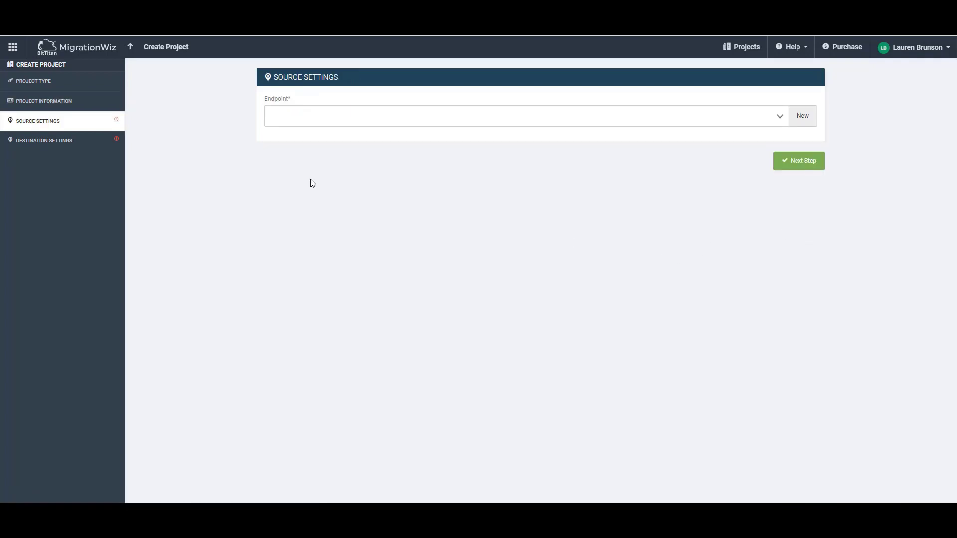
click(524, 115)
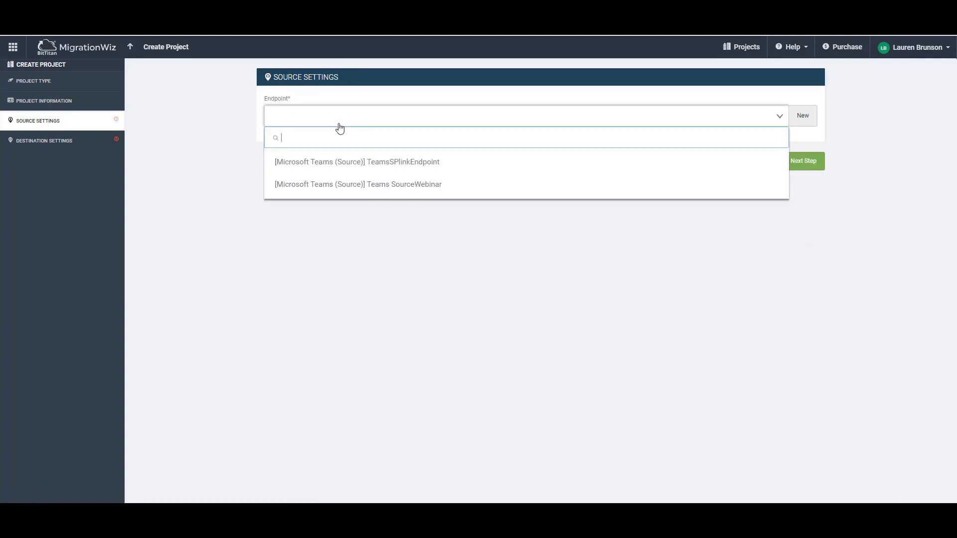
mouse_move(340, 183)
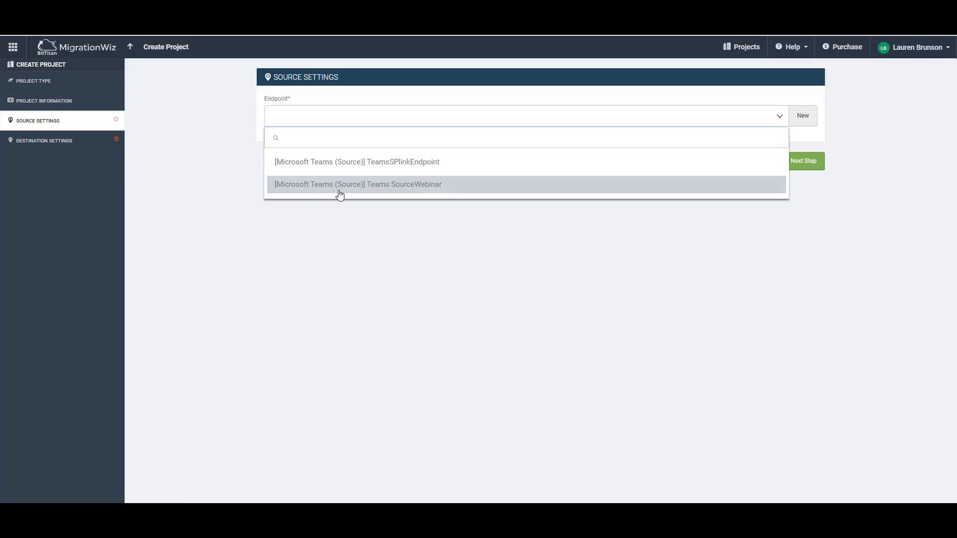
click(357, 184)
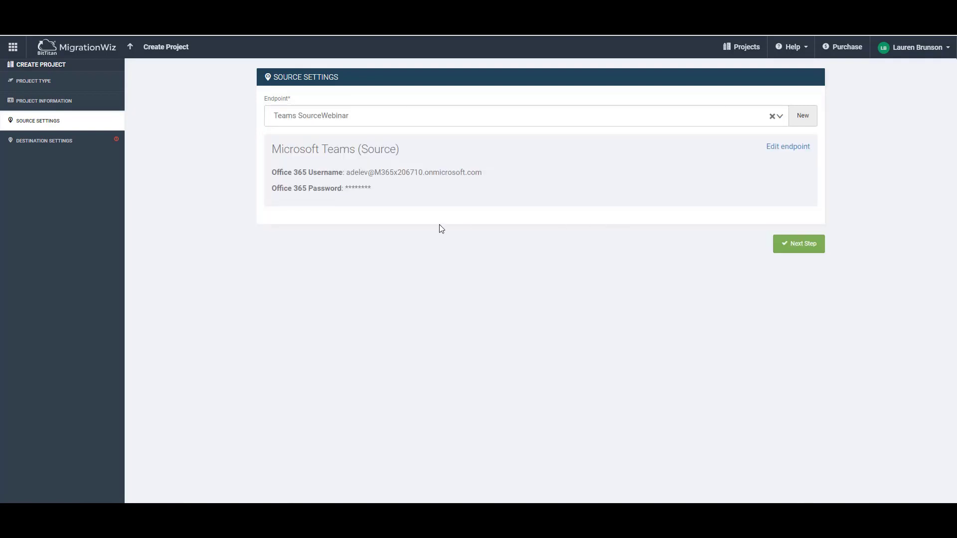
Choose [Microsoft Teams (Destination)] Teams DP2 as the project's destination endpoint.
click(799, 243)
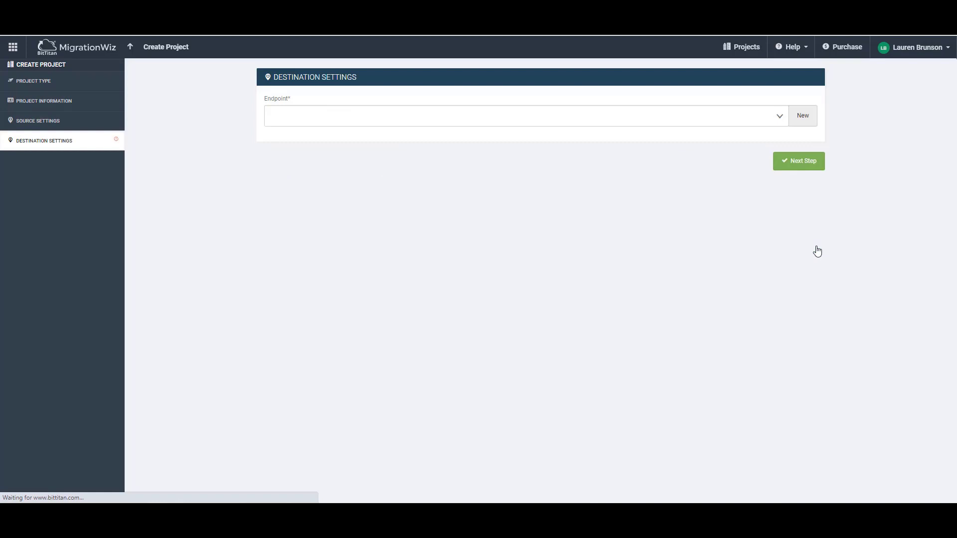
click(525, 115)
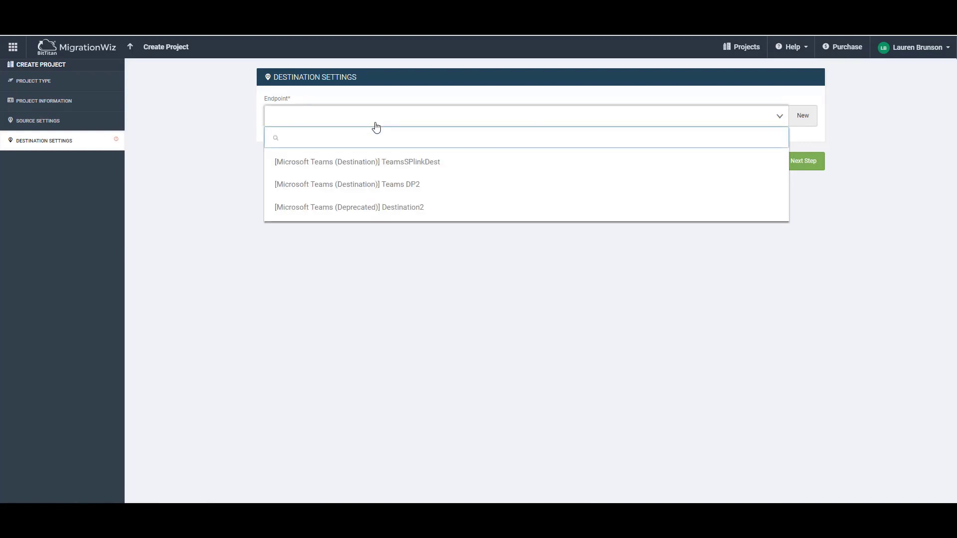
click(347, 184)
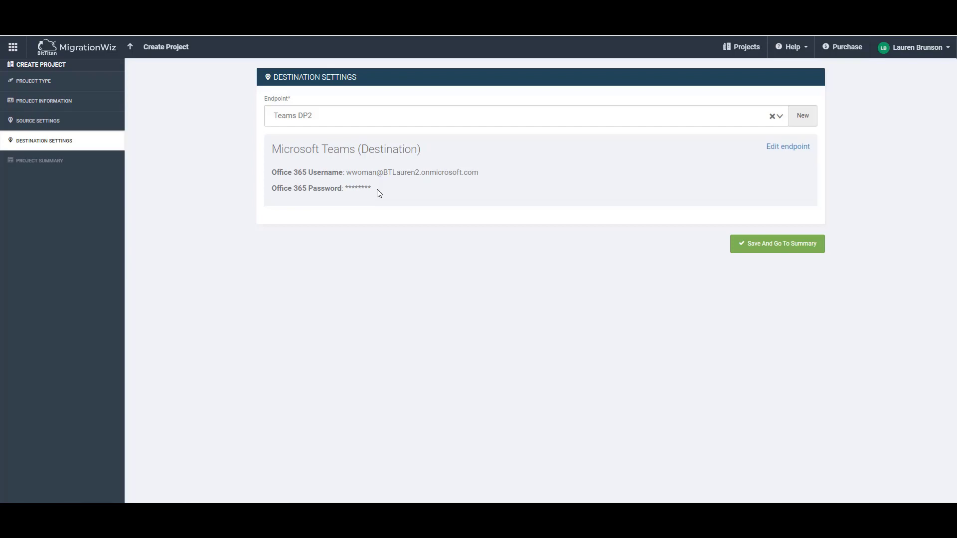
mouse_move(408, 90)
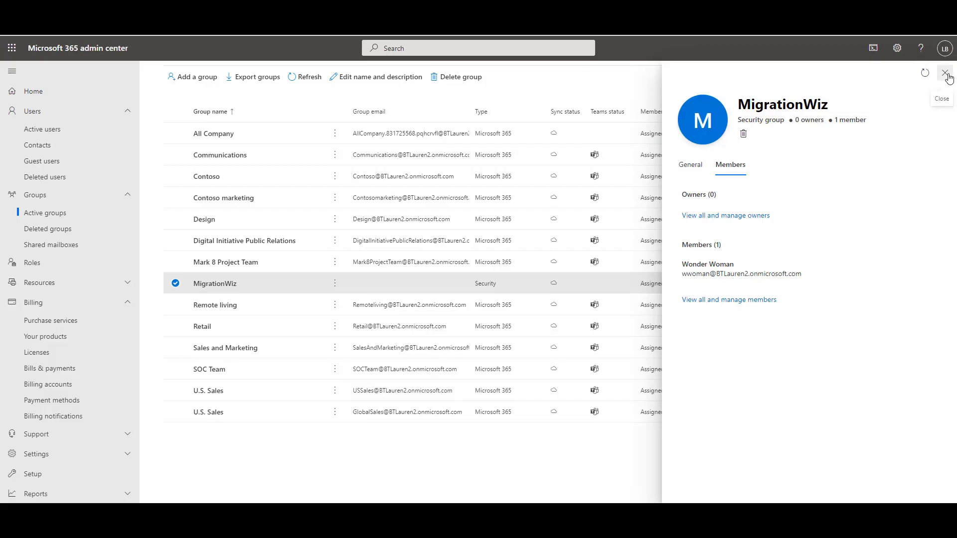
click(946, 73)
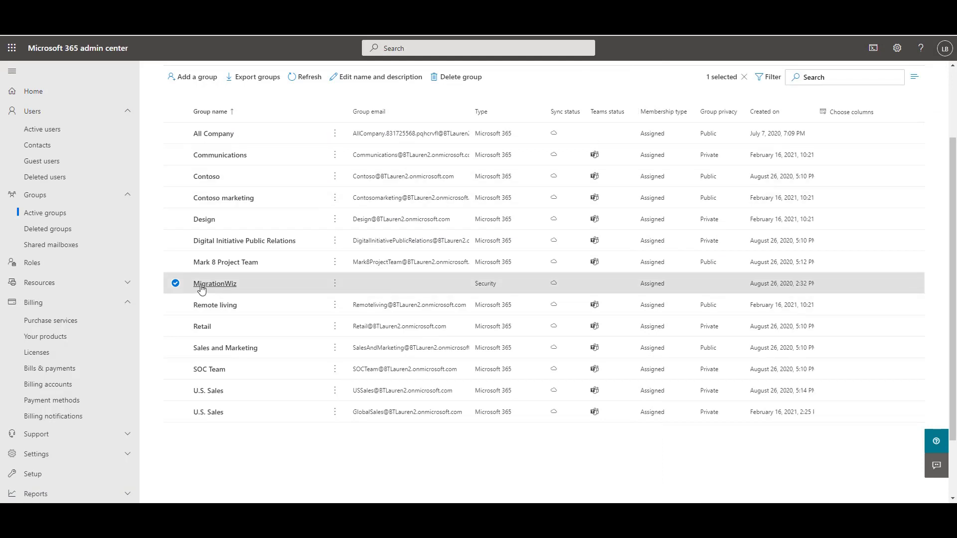
mouse_move(264, 287)
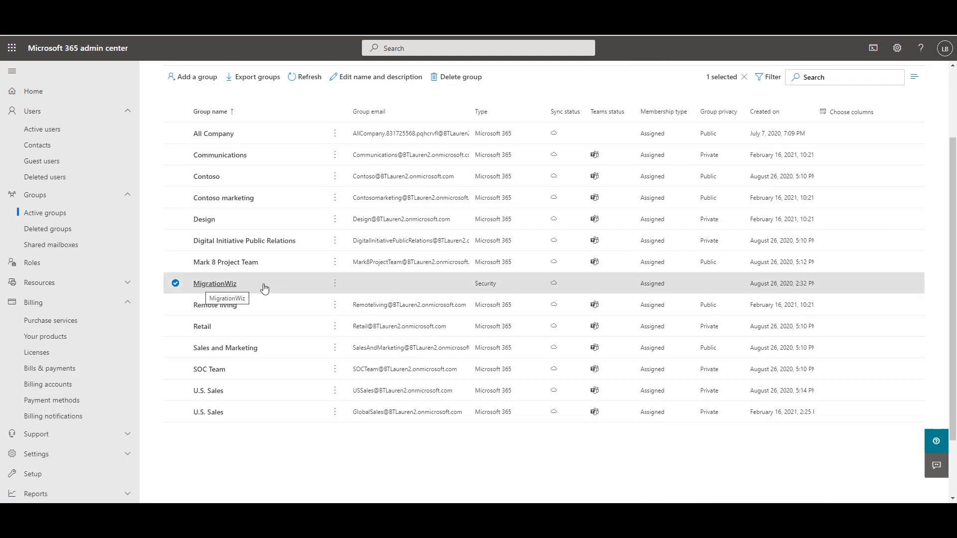
mouse_move(508, 289)
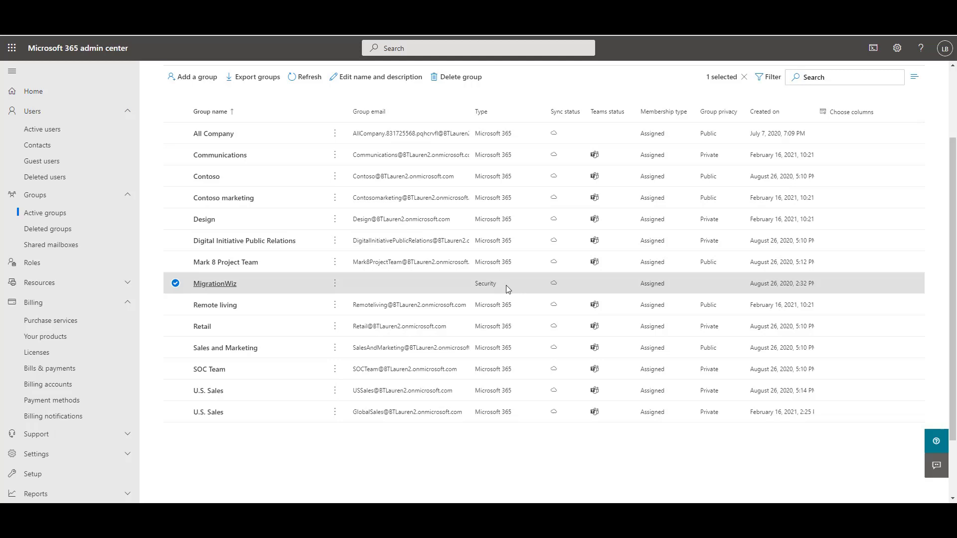
click(215, 283)
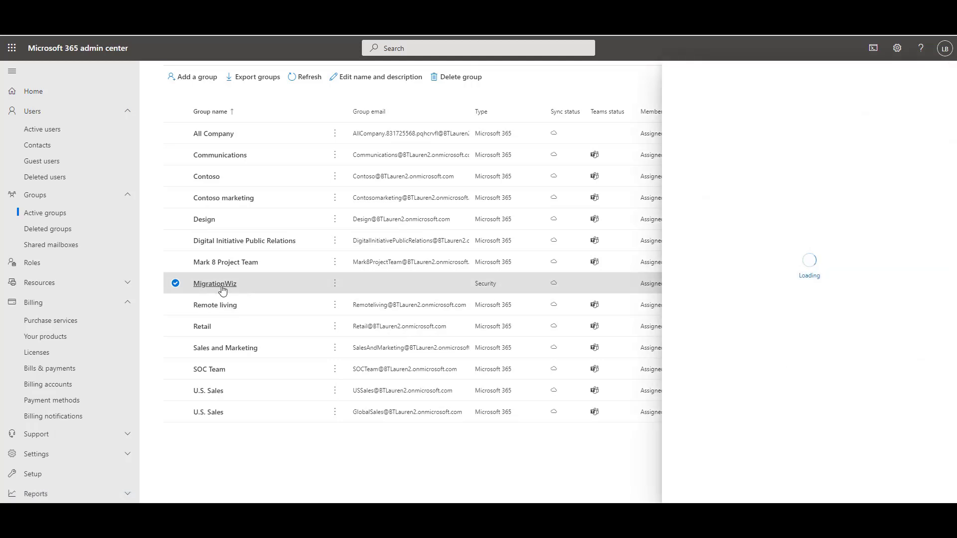
click(214, 283)
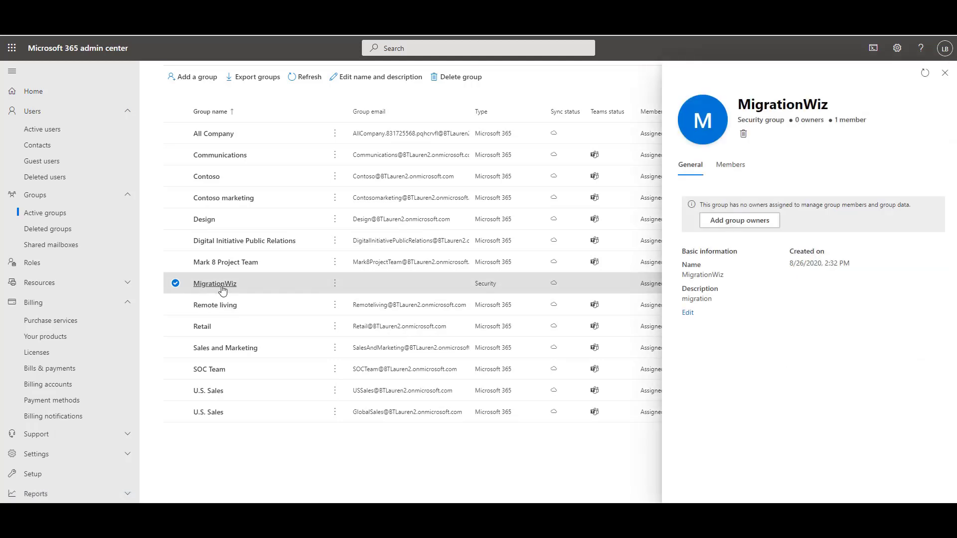
click(729, 165)
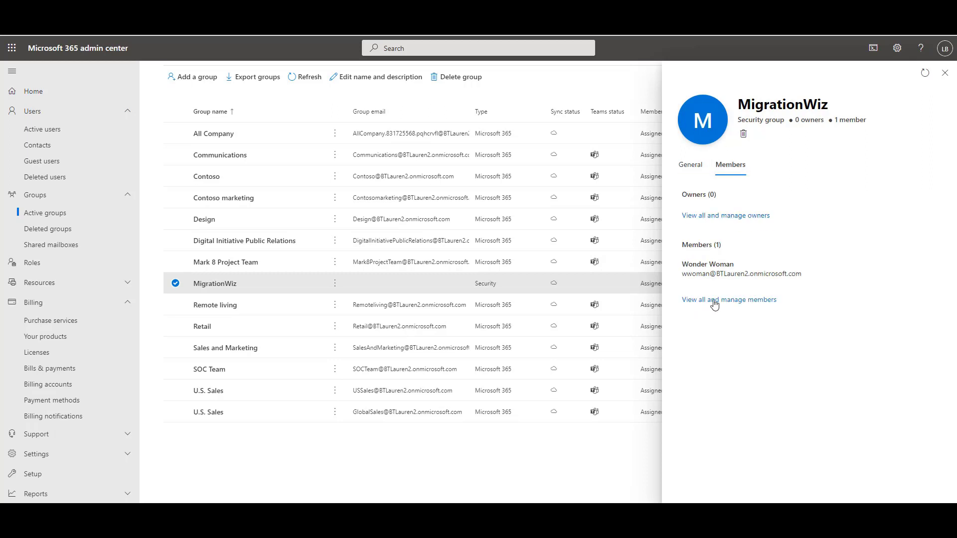
mouse_move(805, 289)
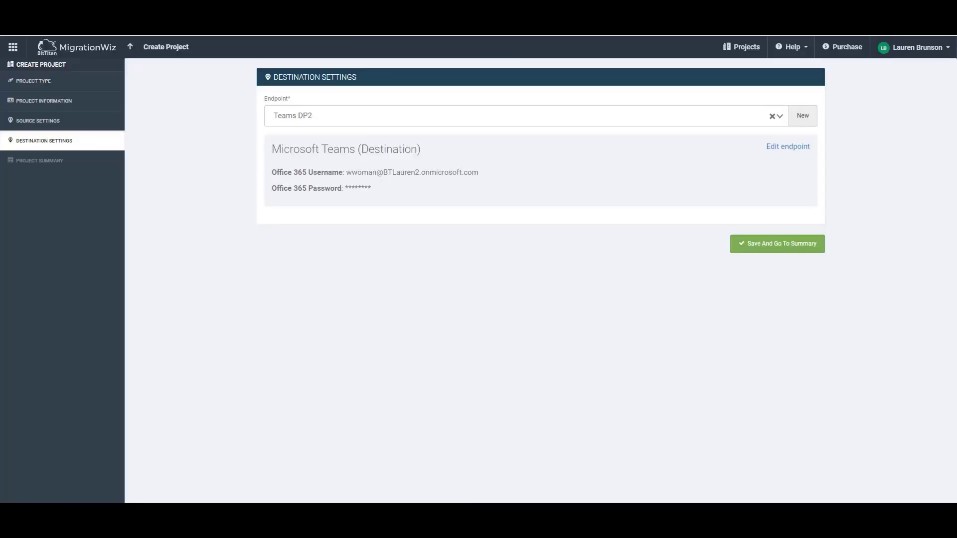
drag(272, 149, 371, 187)
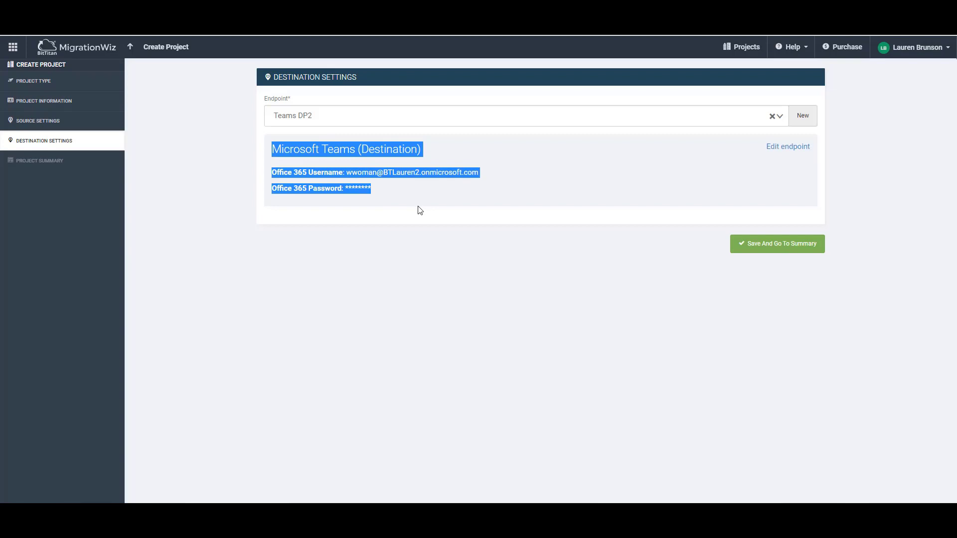
mouse_move(421, 208)
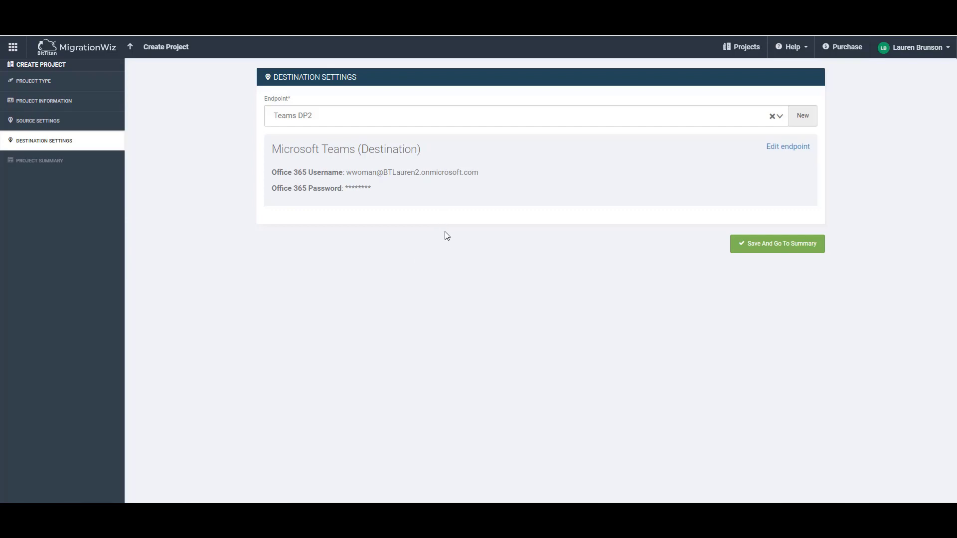
click(777, 243)
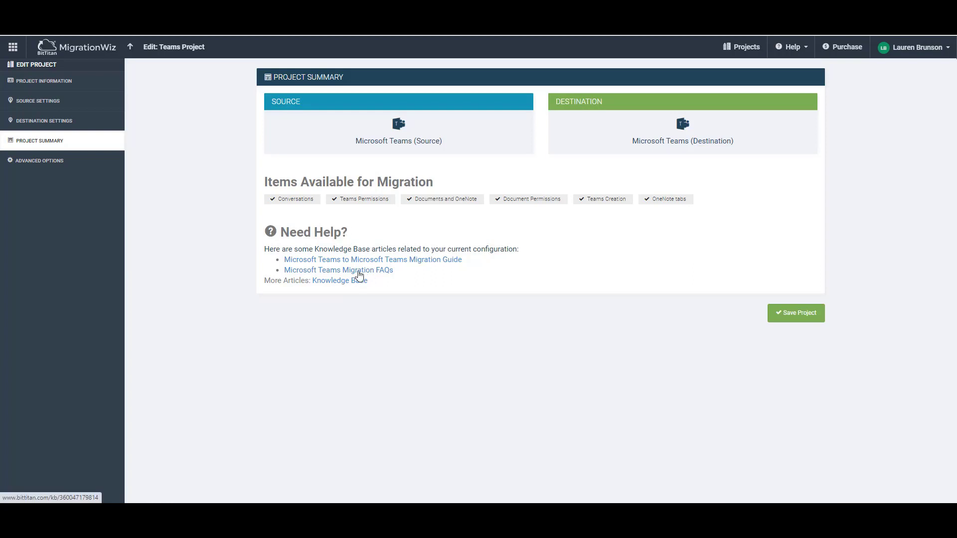
mouse_move(298, 277)
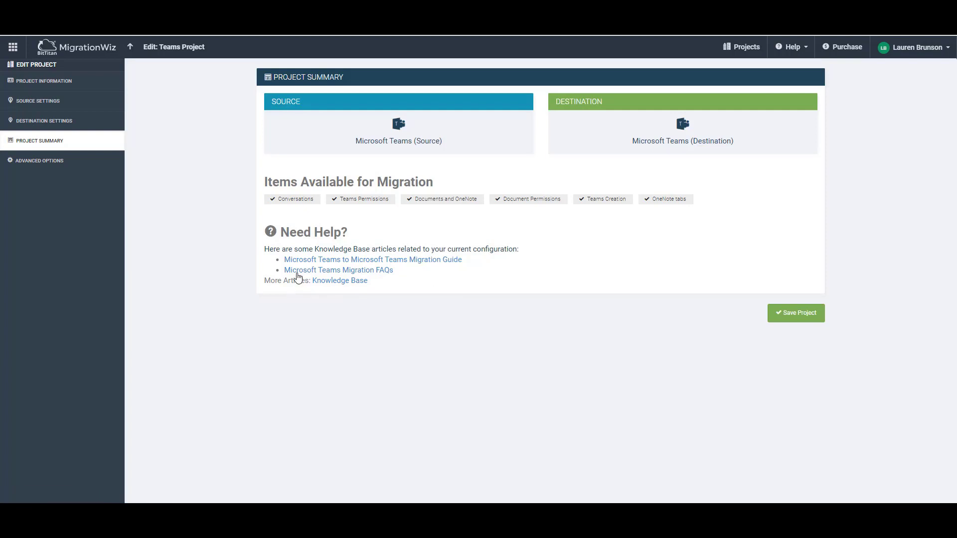
mouse_move(338, 270)
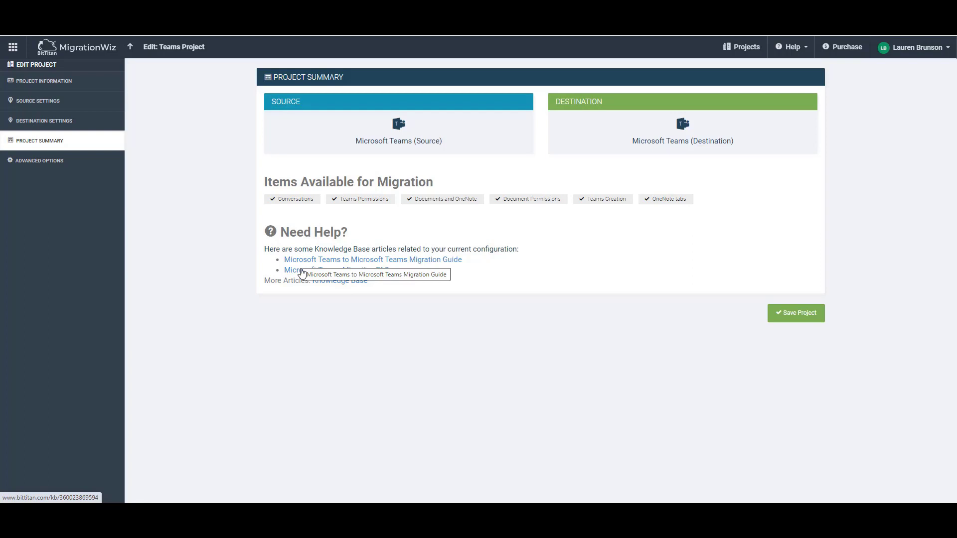
mouse_move(339, 269)
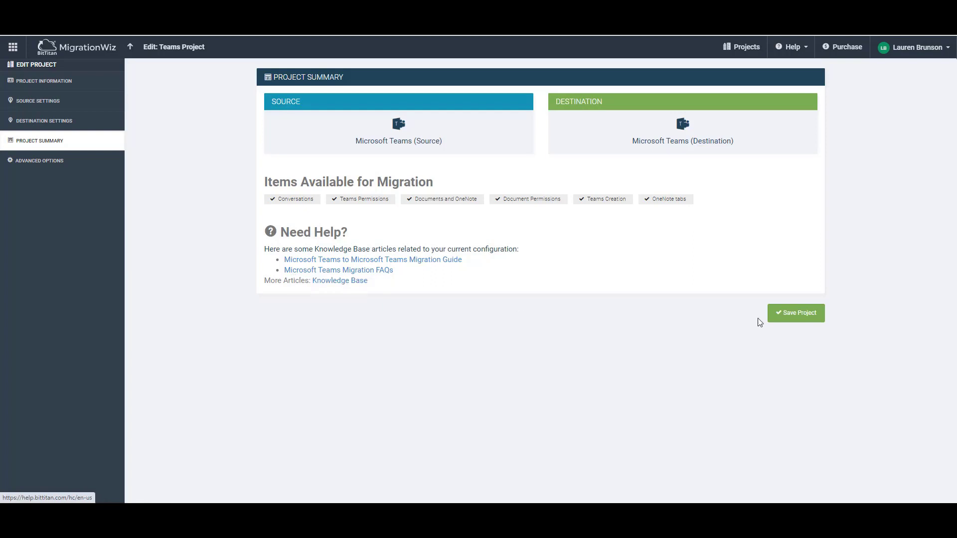
Save the teams Project so it appears at the top of the projects list.
click(795, 312)
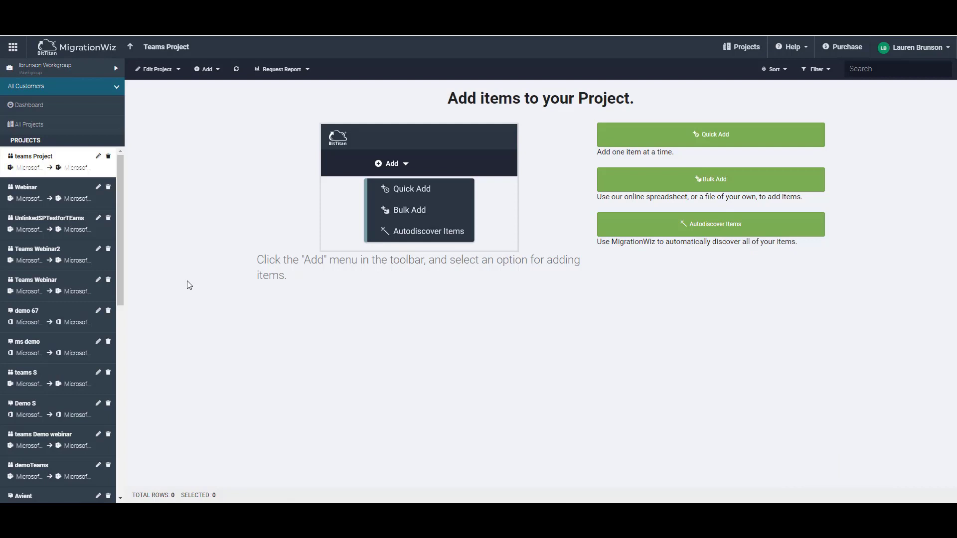
mouse_move(177, 296)
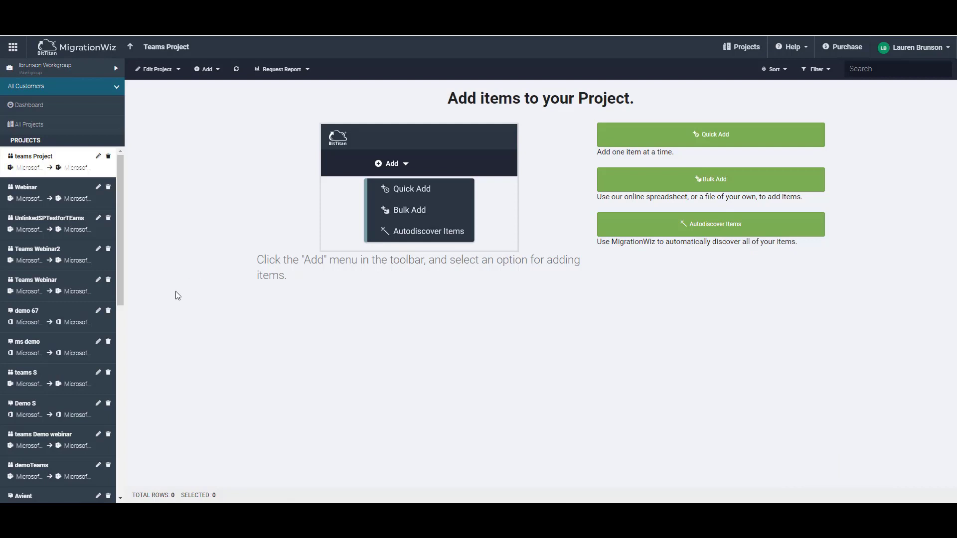
mouse_move(235, 276)
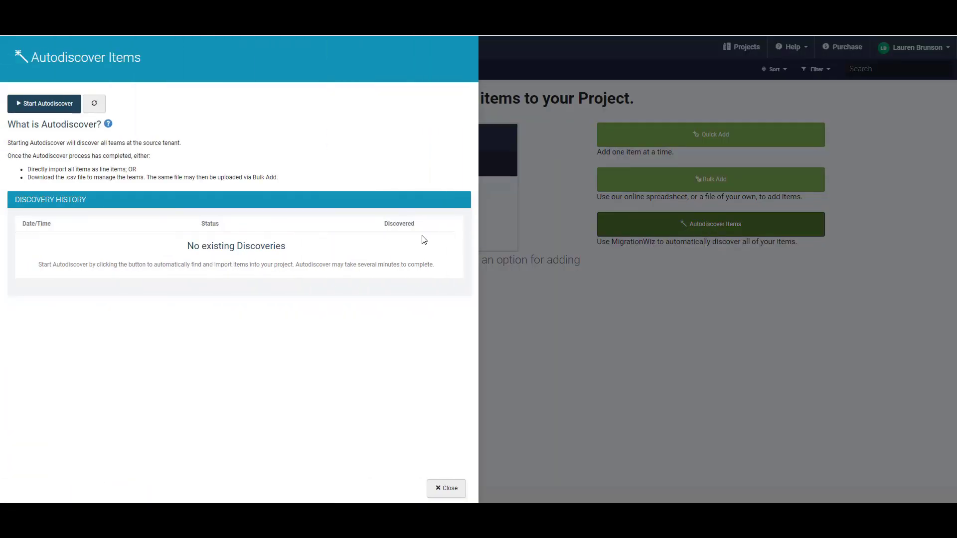
Start autodiscovery of the source tenant's teams and close the window while it runs.
click(43, 103)
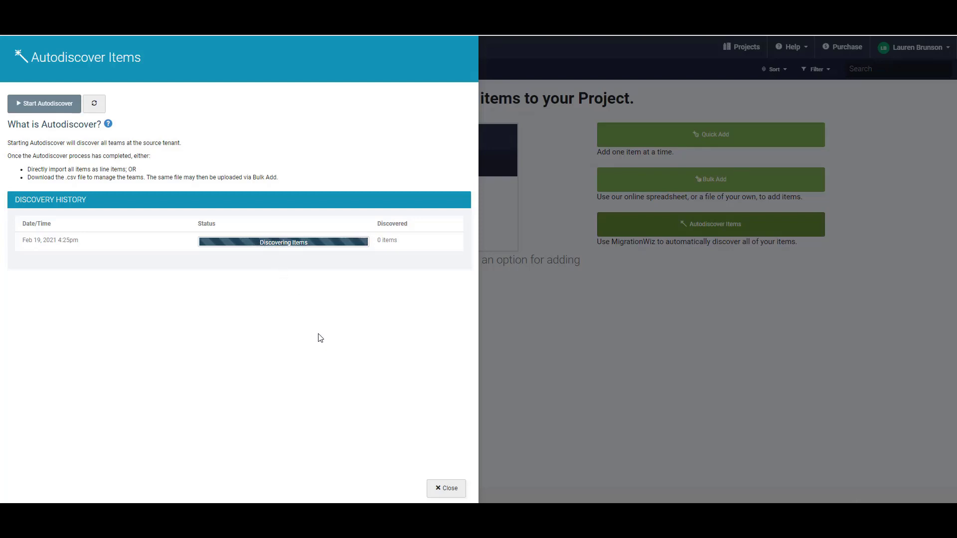
mouse_move(543, 359)
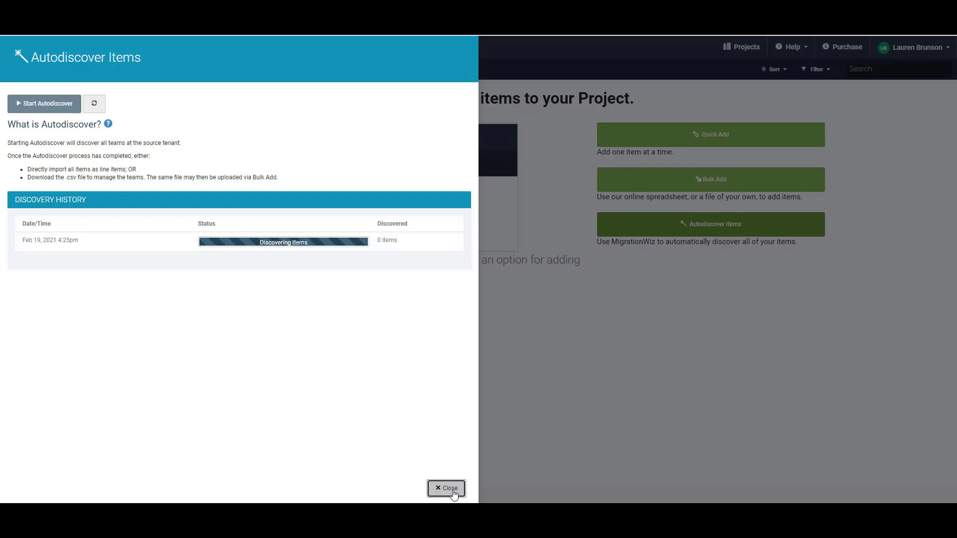
click(446, 487)
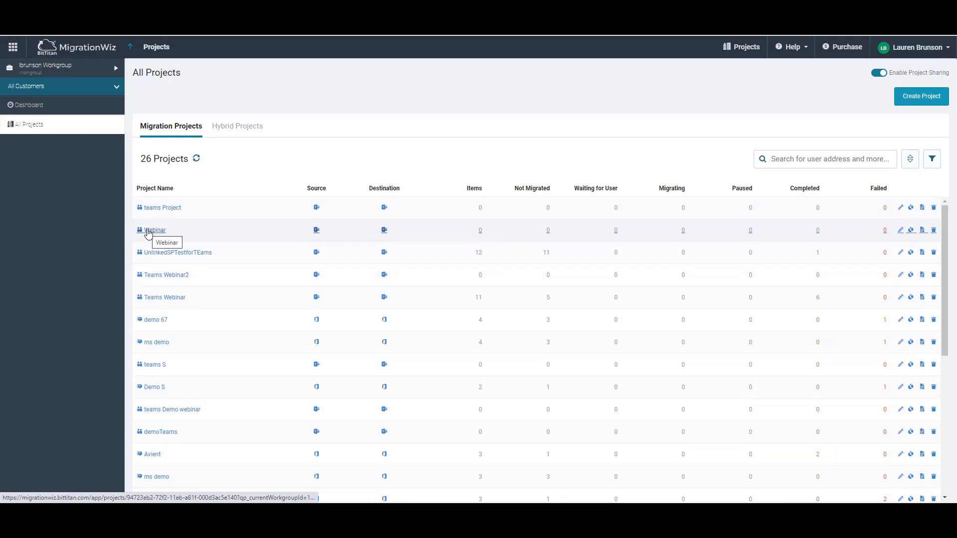
Import the 11 autodiscovered teams into the Webinar project as migration items.
click(152, 231)
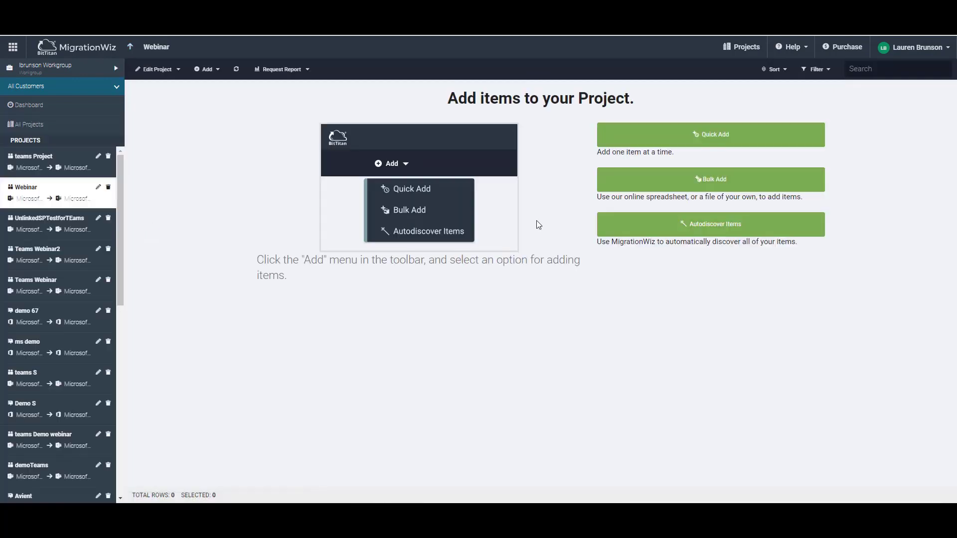
click(429, 230)
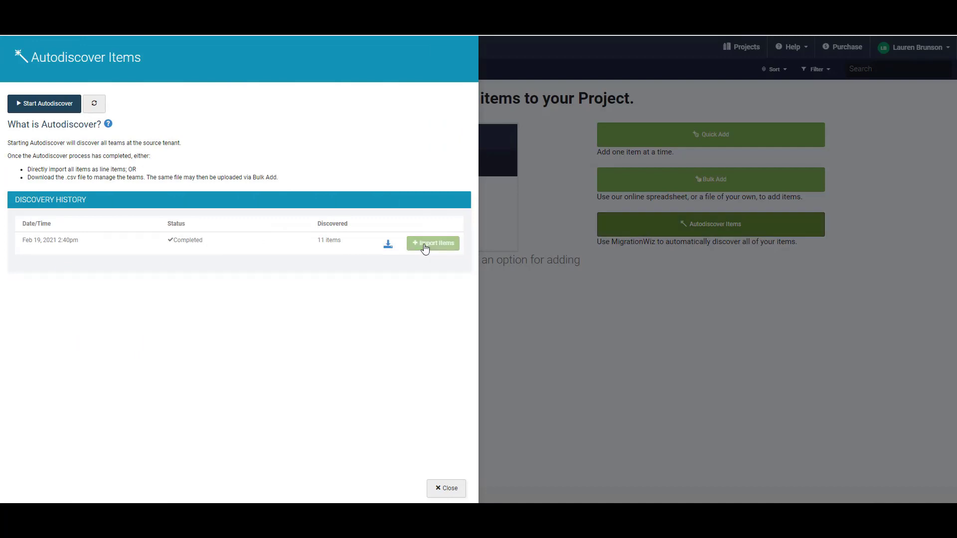
click(432, 243)
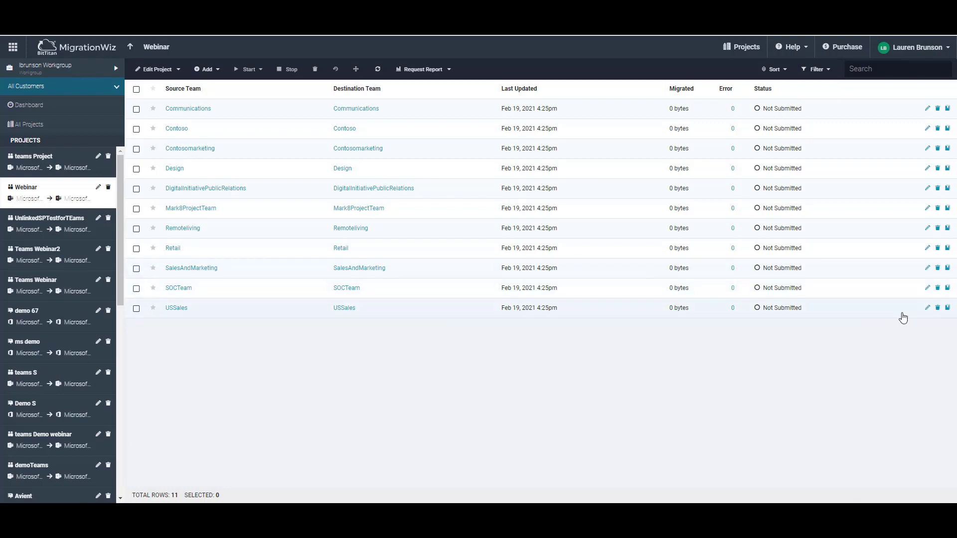
Tick the Contosomarketing row among the Webinar project's 11 teams.
click(927, 307)
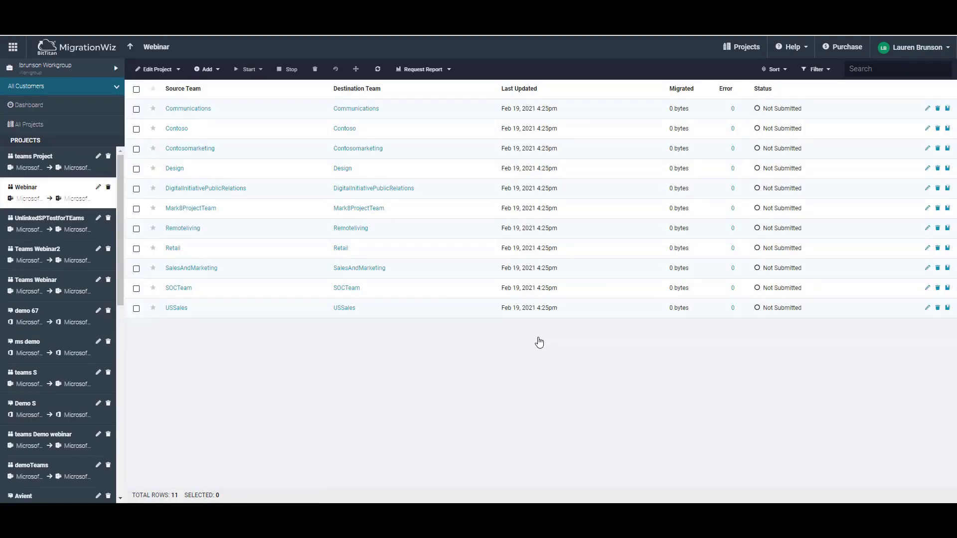
mouse_move(449, 343)
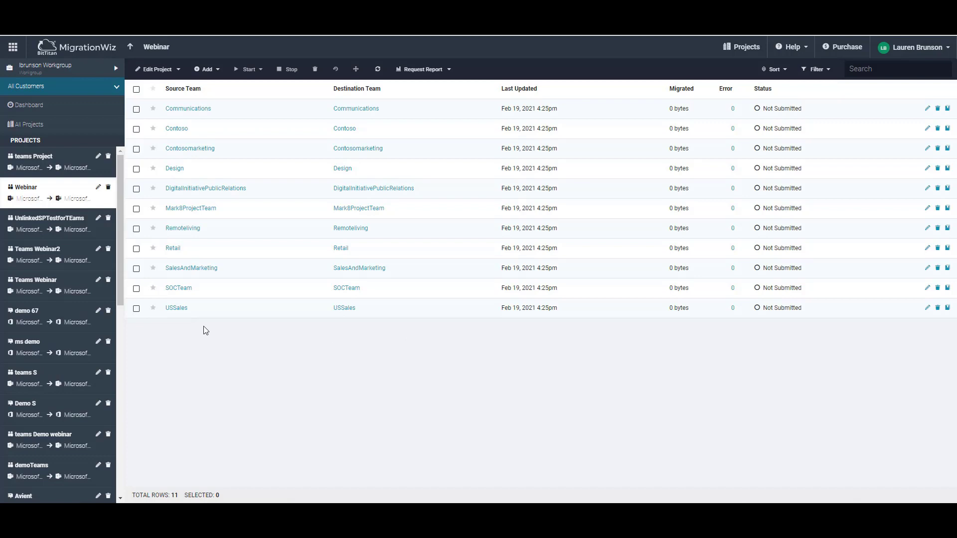
click(136, 148)
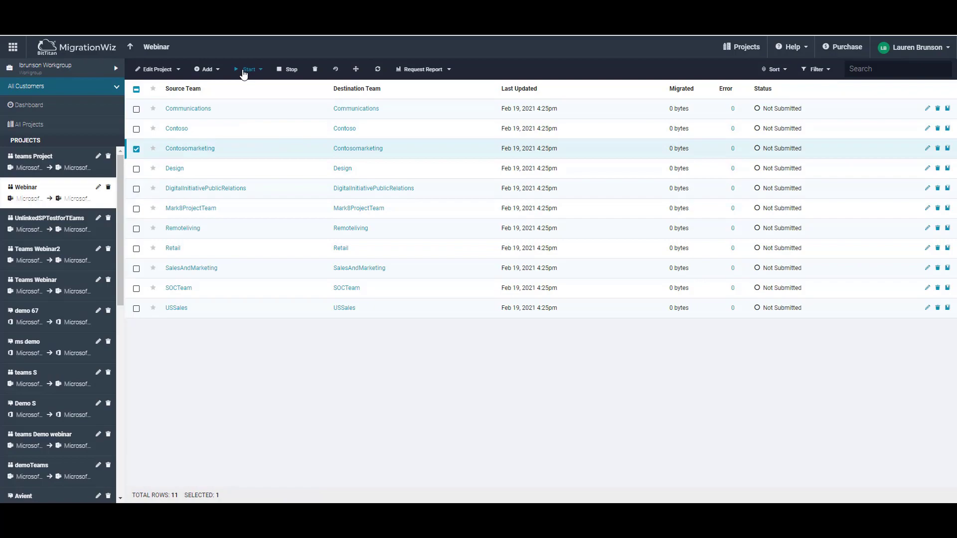
Open Start Full Migration for Contosomarketing and select Migrate Data.
click(247, 69)
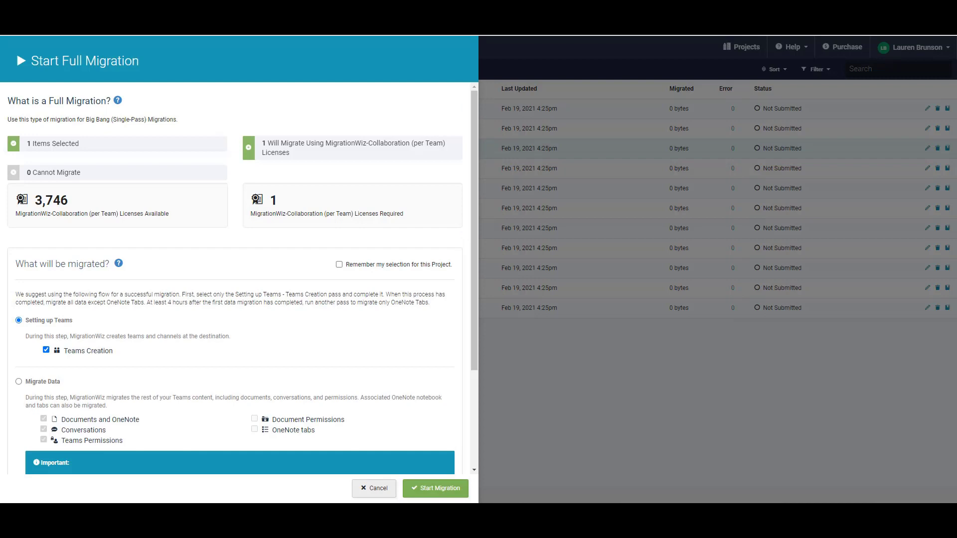
mouse_move(117, 369)
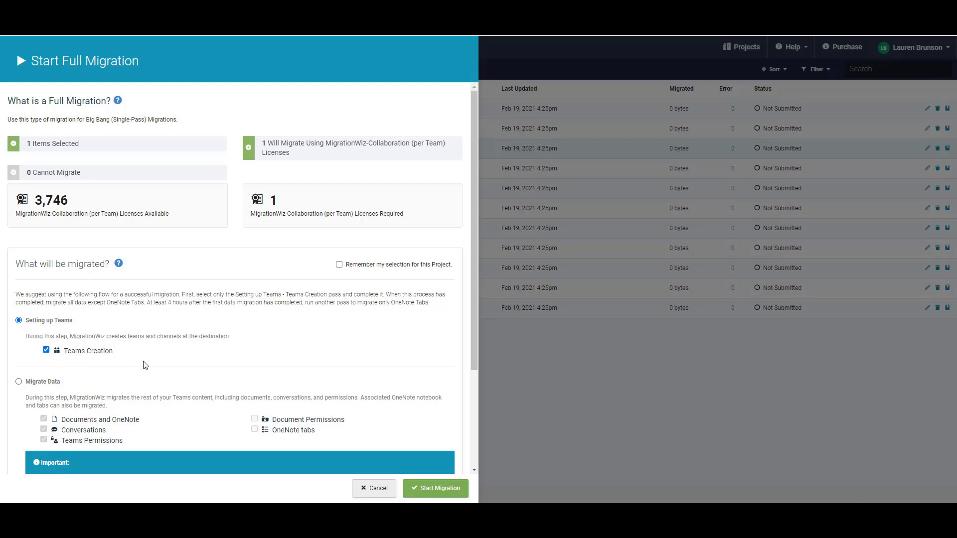
mouse_move(154, 361)
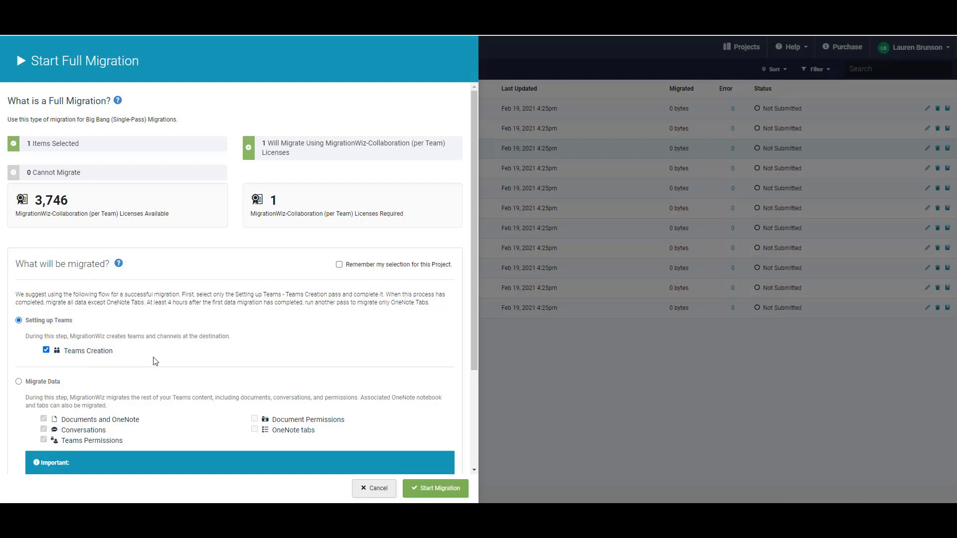
mouse_move(168, 356)
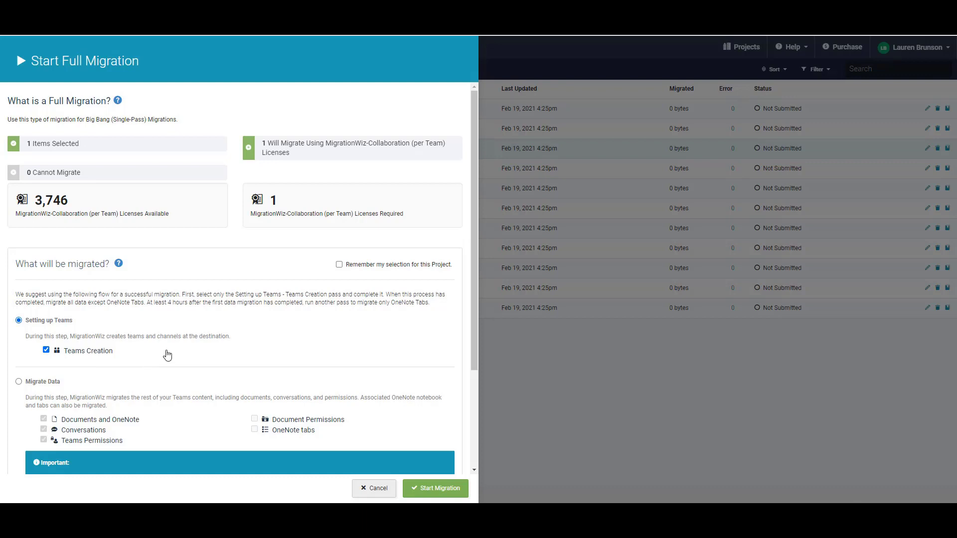
click(18, 382)
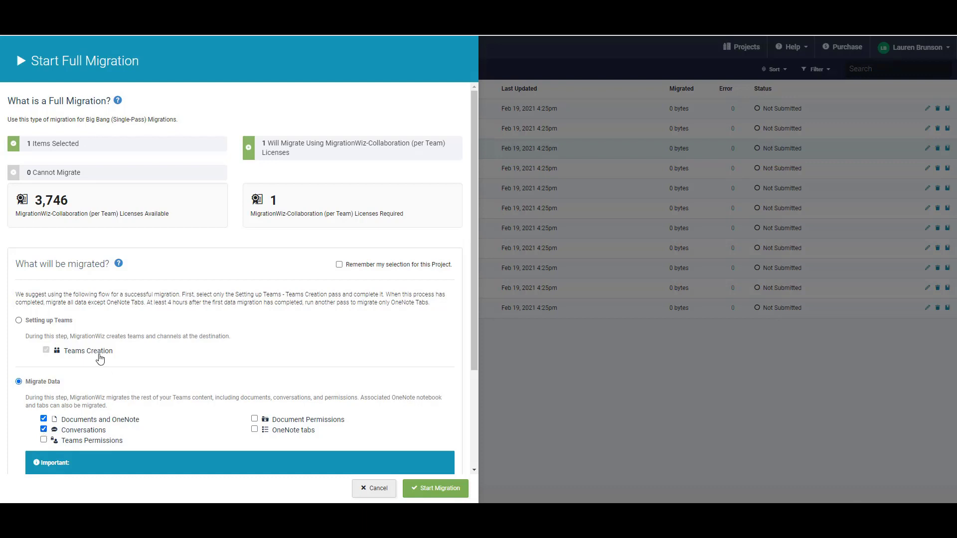
mouse_move(78, 442)
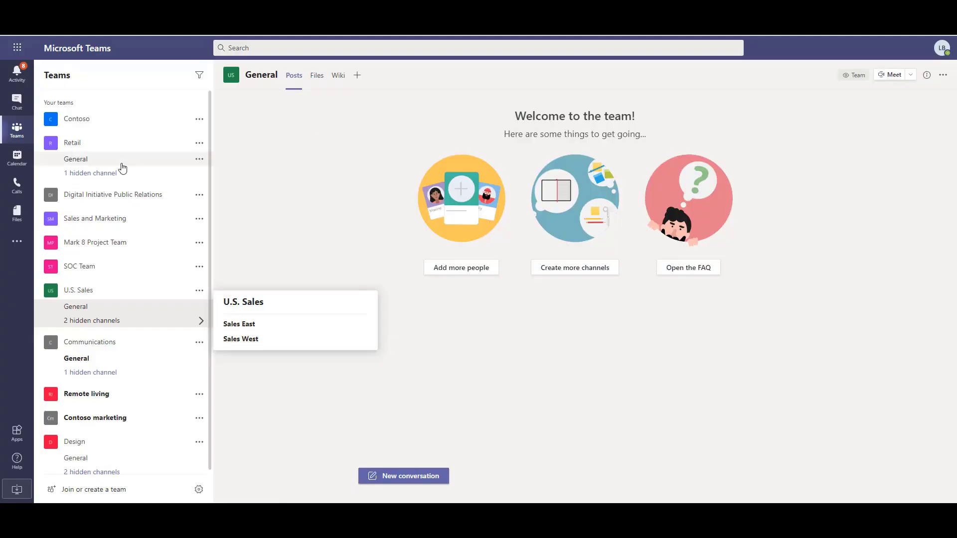
Show the Sales and Marketing General channel's migrated conversations and load Sales Numbers.
click(75, 234)
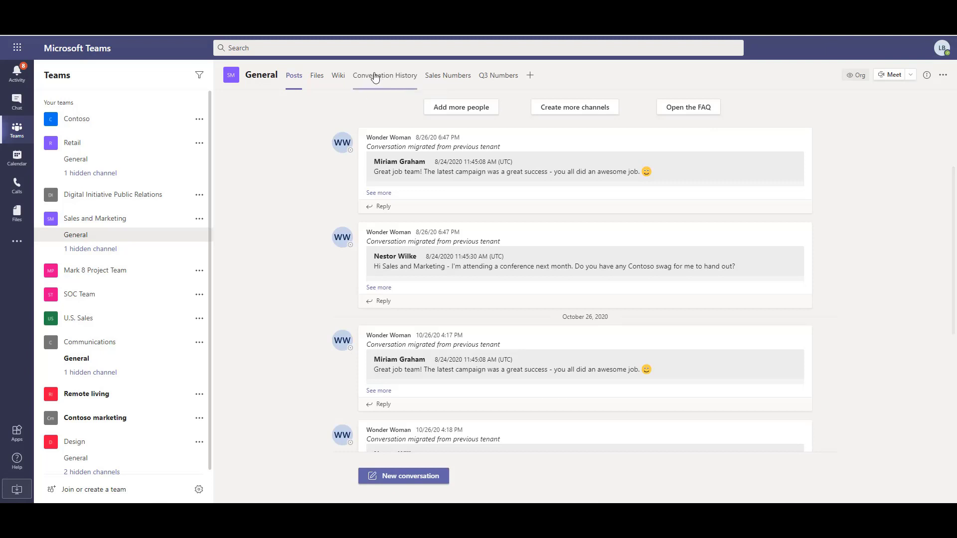
mouse_move(384, 76)
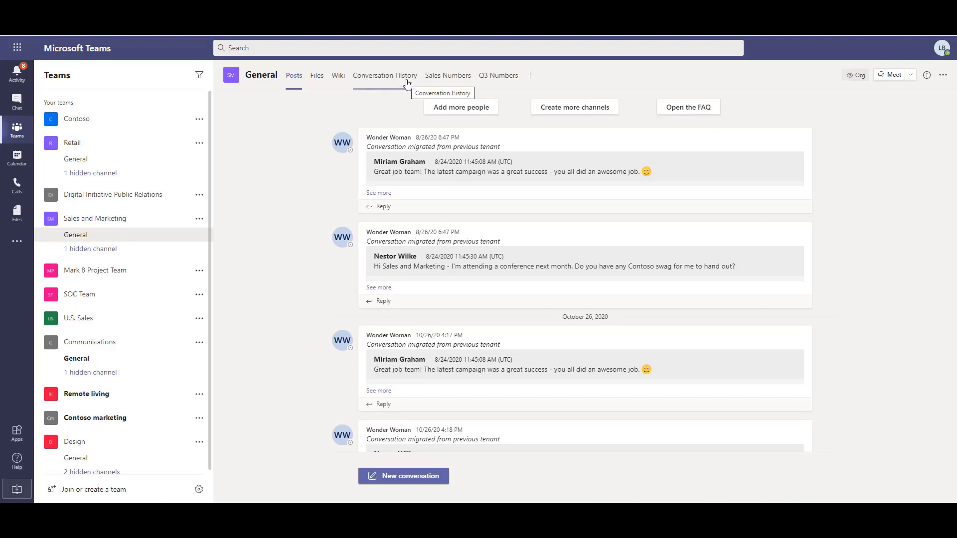
click(447, 75)
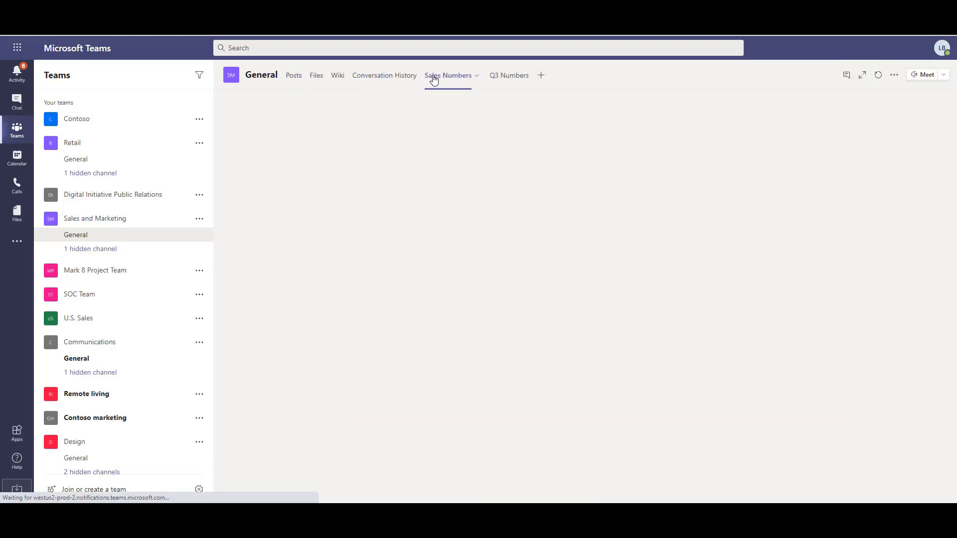
View the migrated Sales Numbers notebook, then the Q3 Numbers Meeting Notes.
click(447, 75)
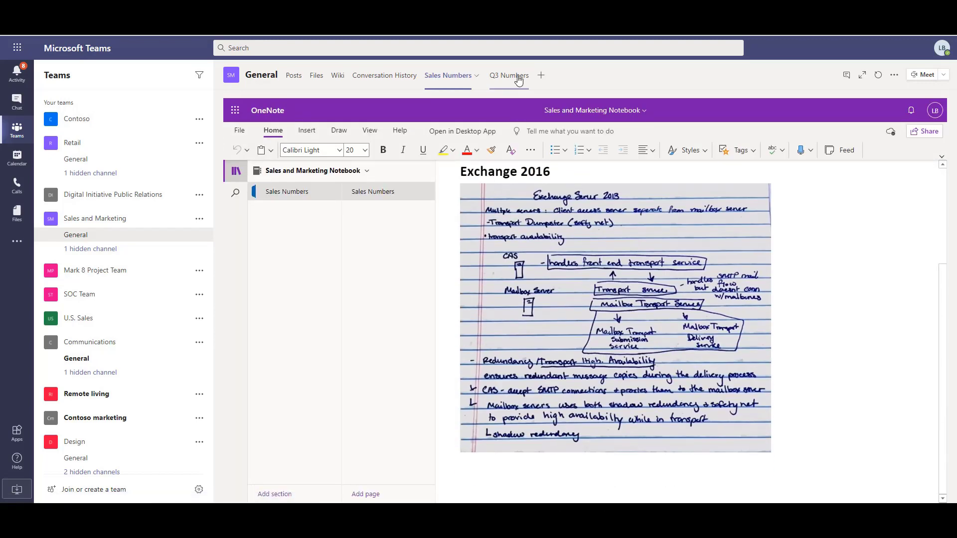
click(504, 75)
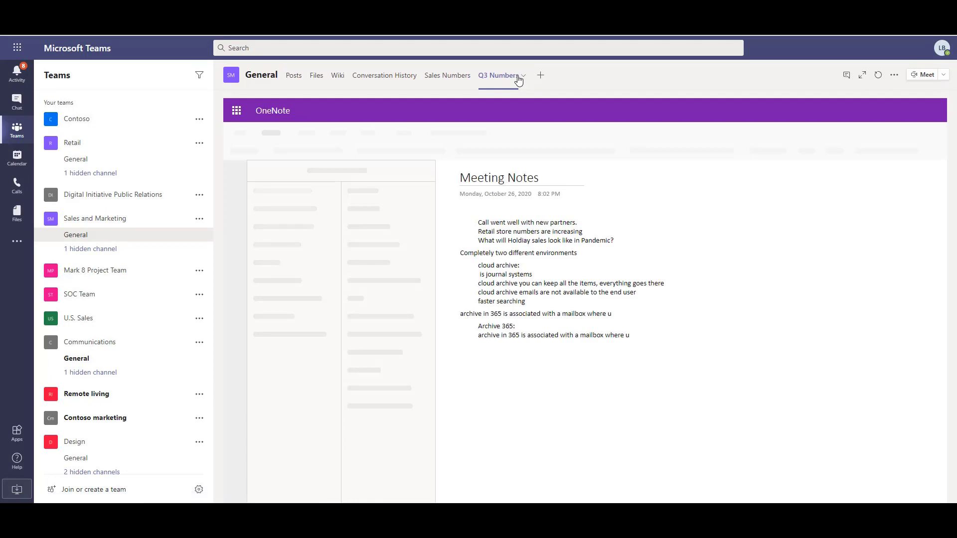